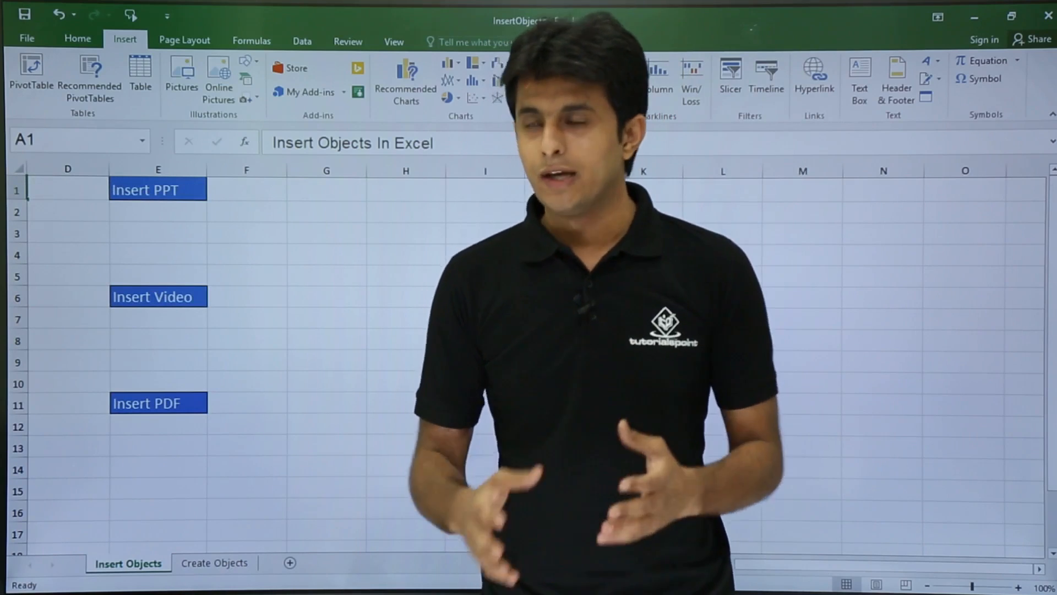
- Select cell G1, next to the Insert PPT label
click(327, 189)
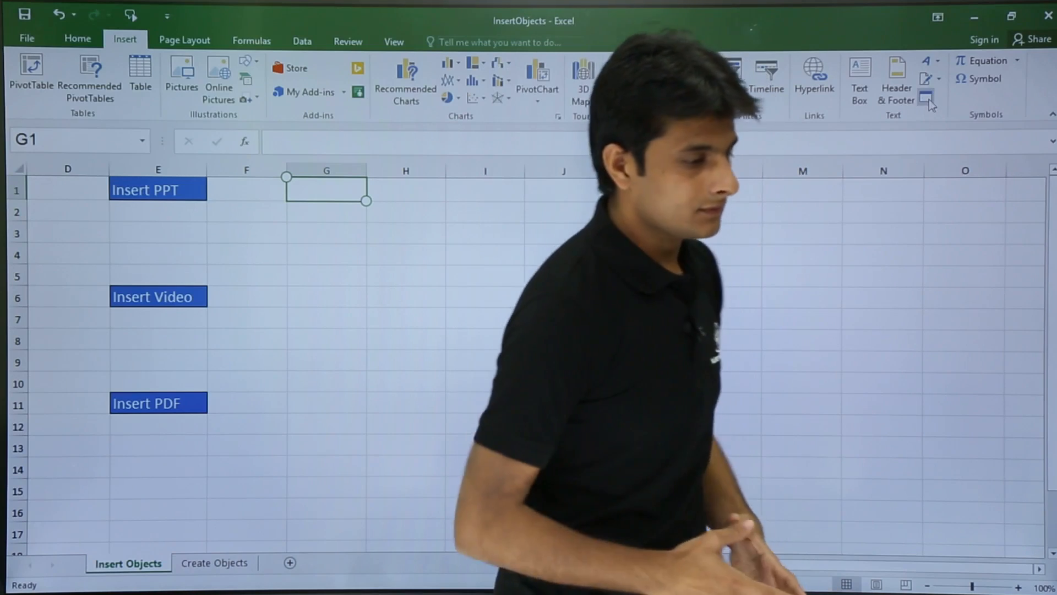
mouse_move(926, 99)
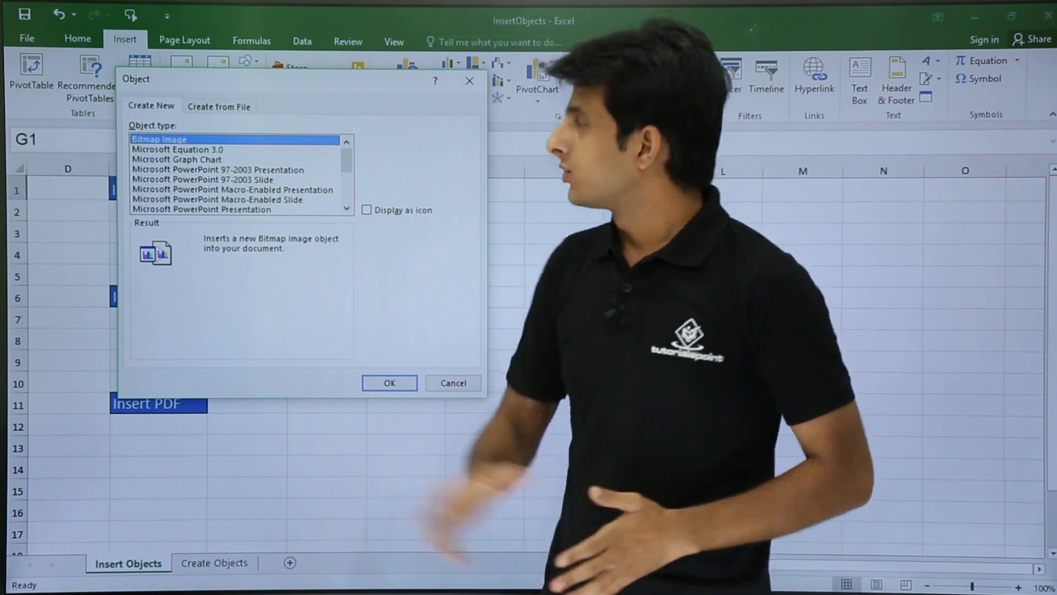
- Choose SamplePPT.pptx under Create from File, tick Display as icon, and bring up Change Icon
click(219, 106)
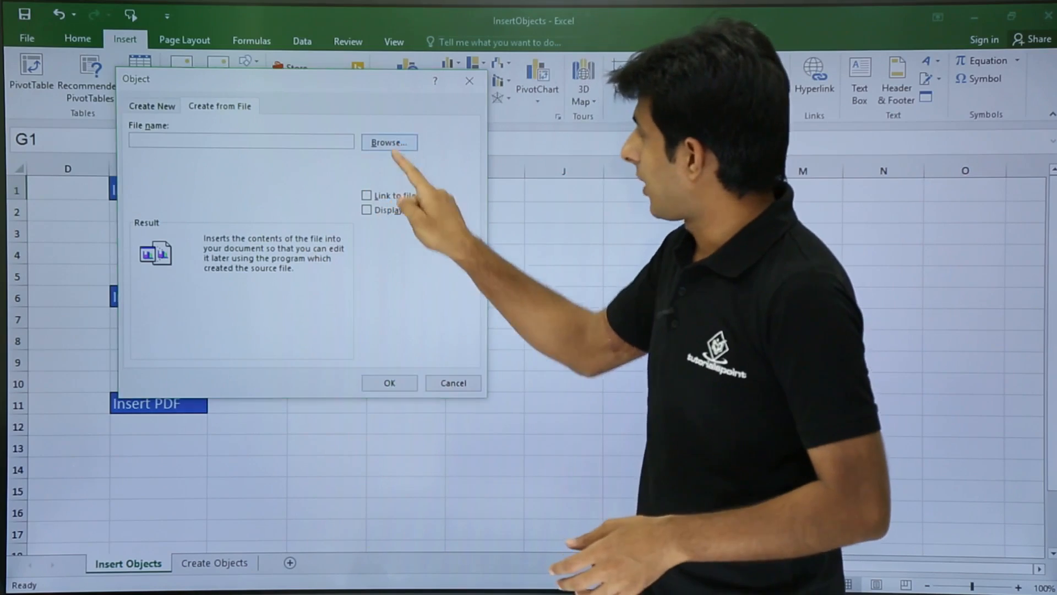
click(390, 142)
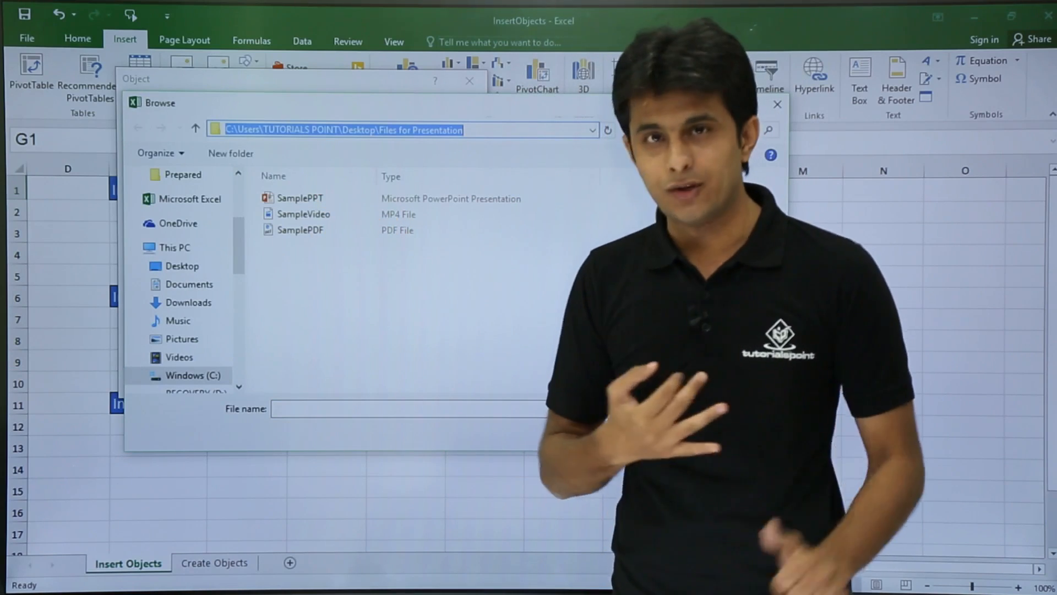
click(300, 198)
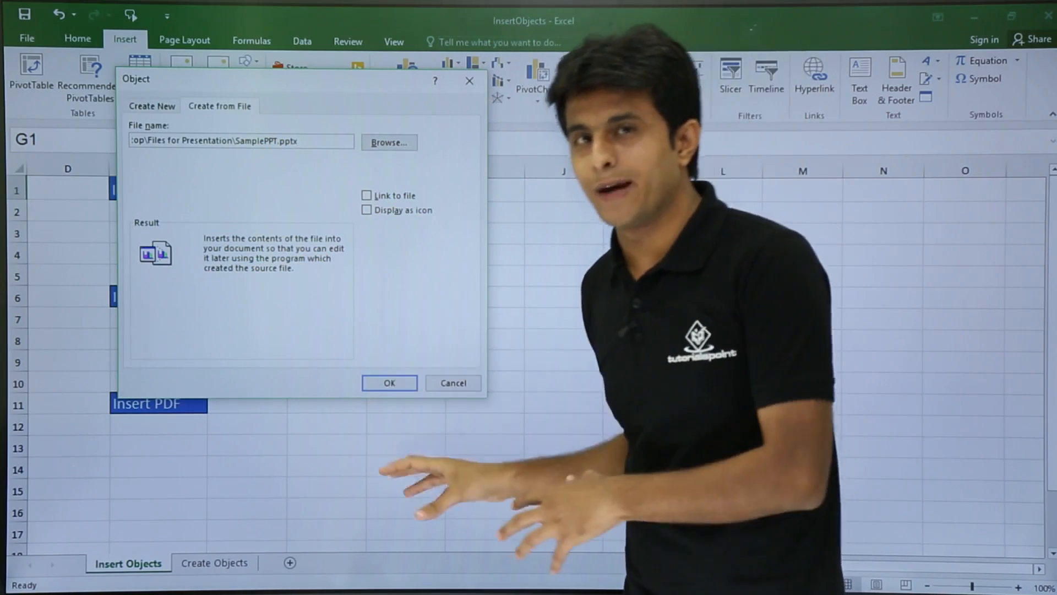
click(367, 210)
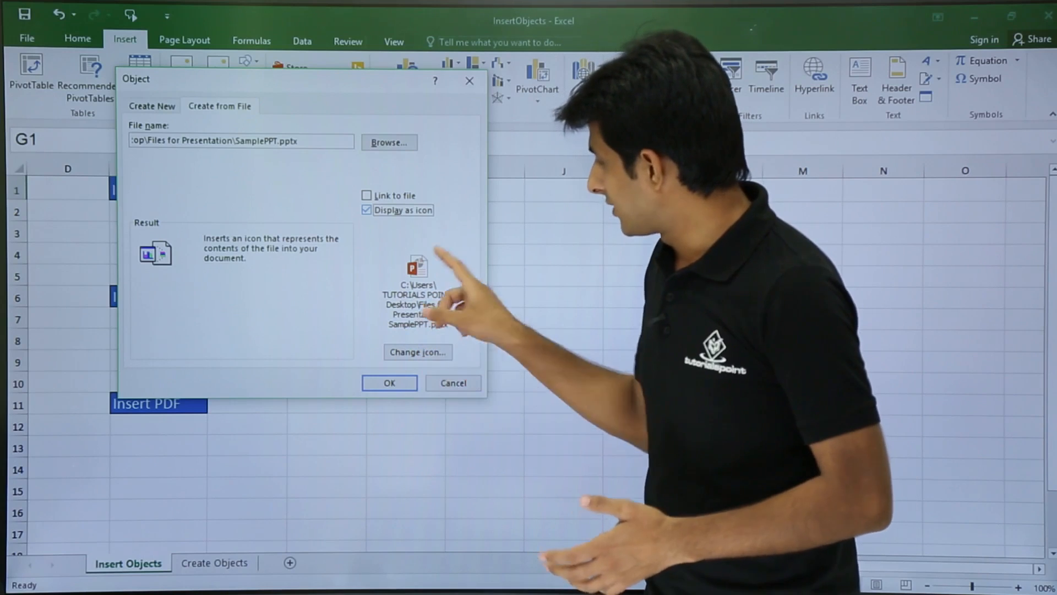
click(417, 351)
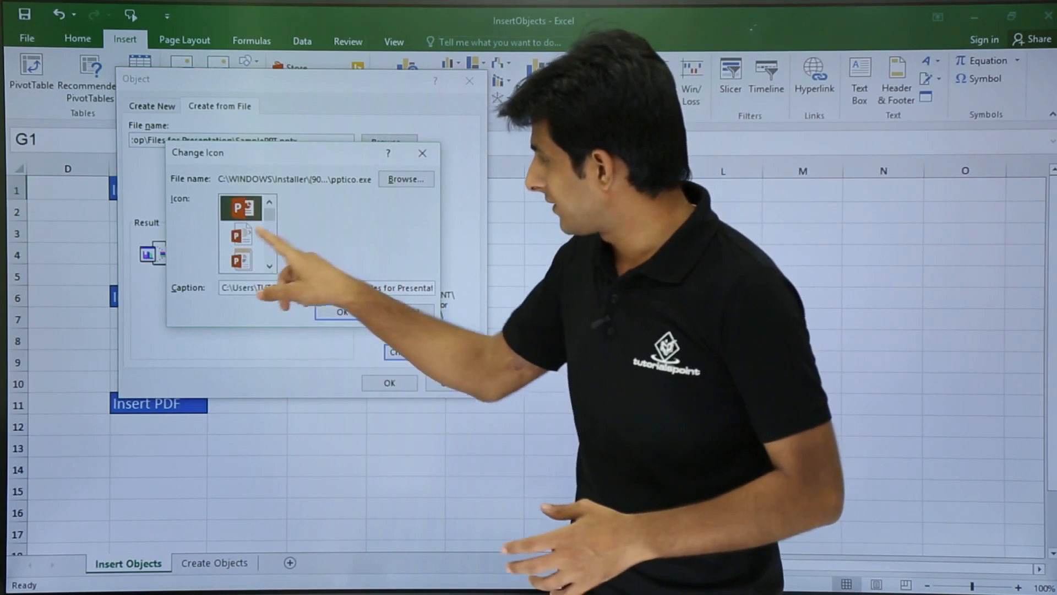
- Pick the second icon, caption it 'NEw Powerpoint File', and confirm both dialogs
click(241, 233)
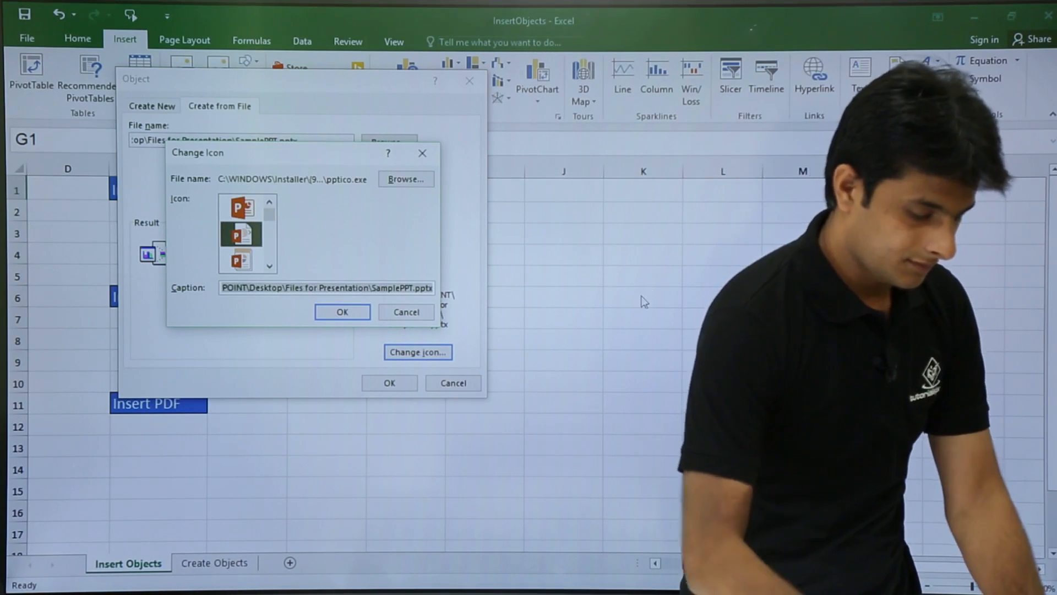
text(NEw Powe)
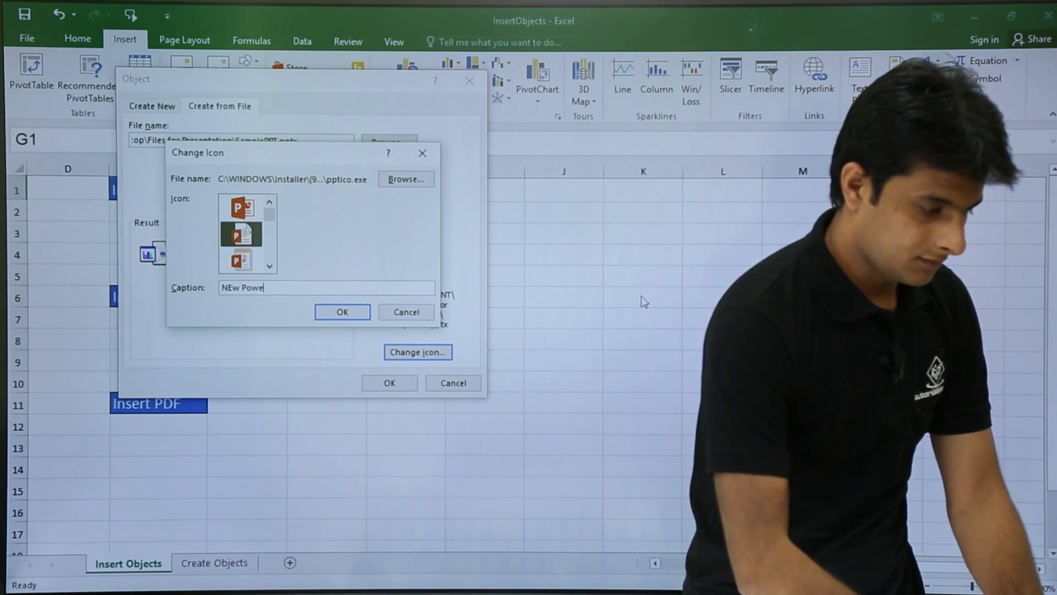
text(rpoint File)
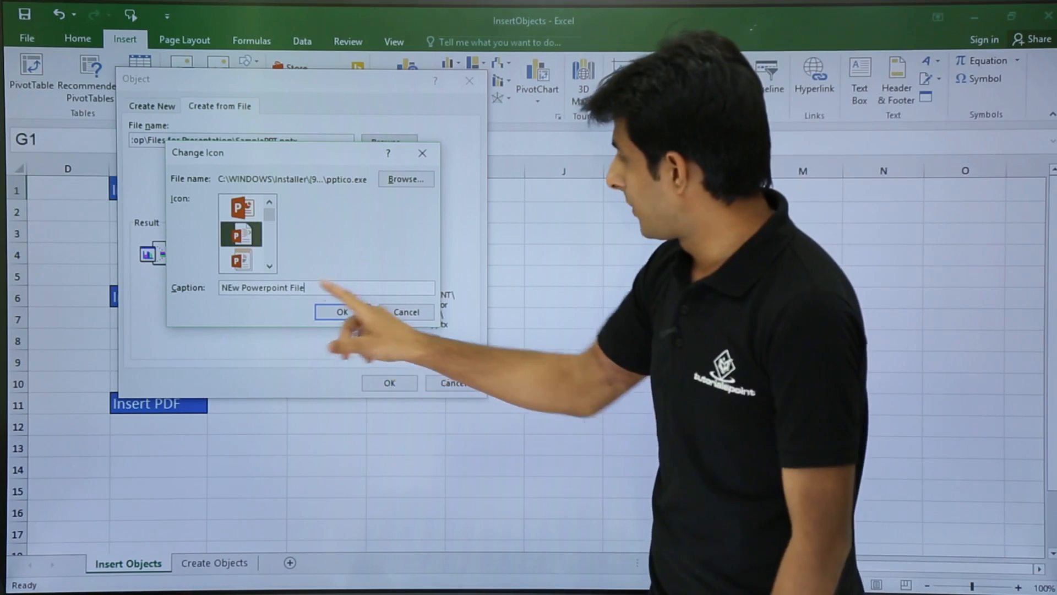
click(342, 312)
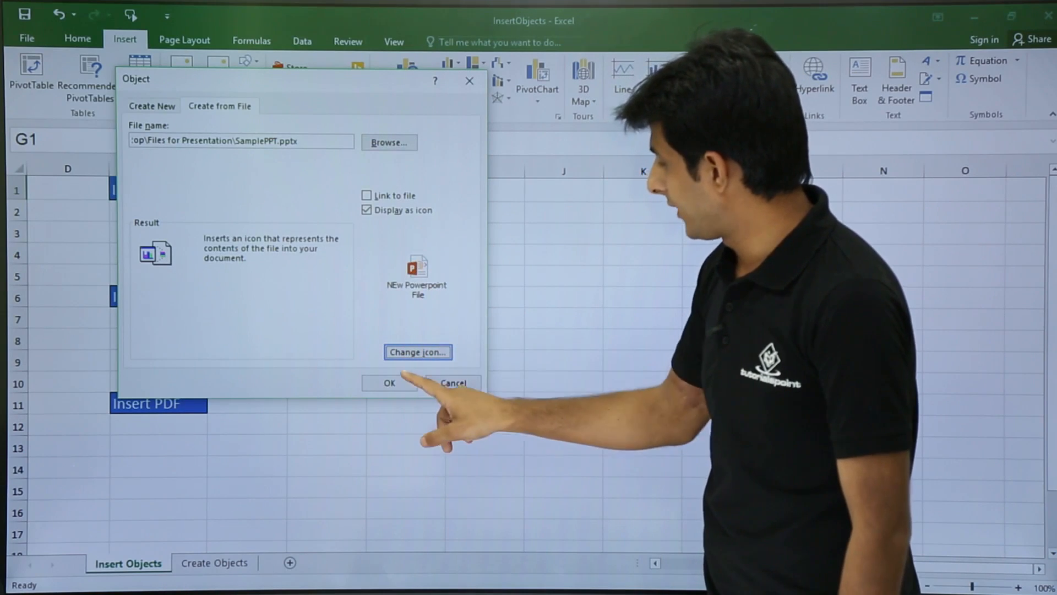
click(389, 382)
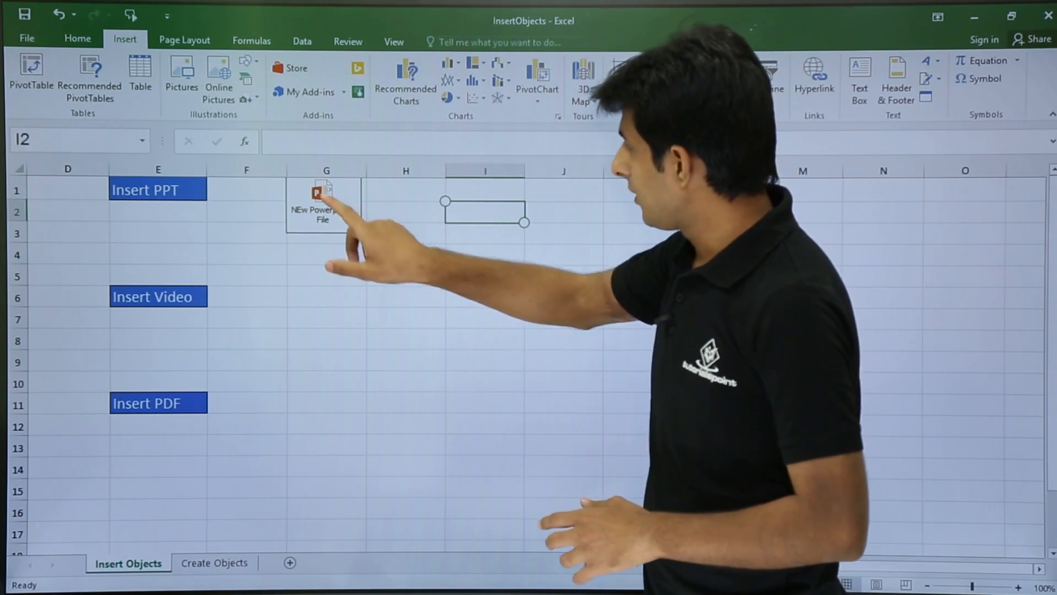
click(322, 202)
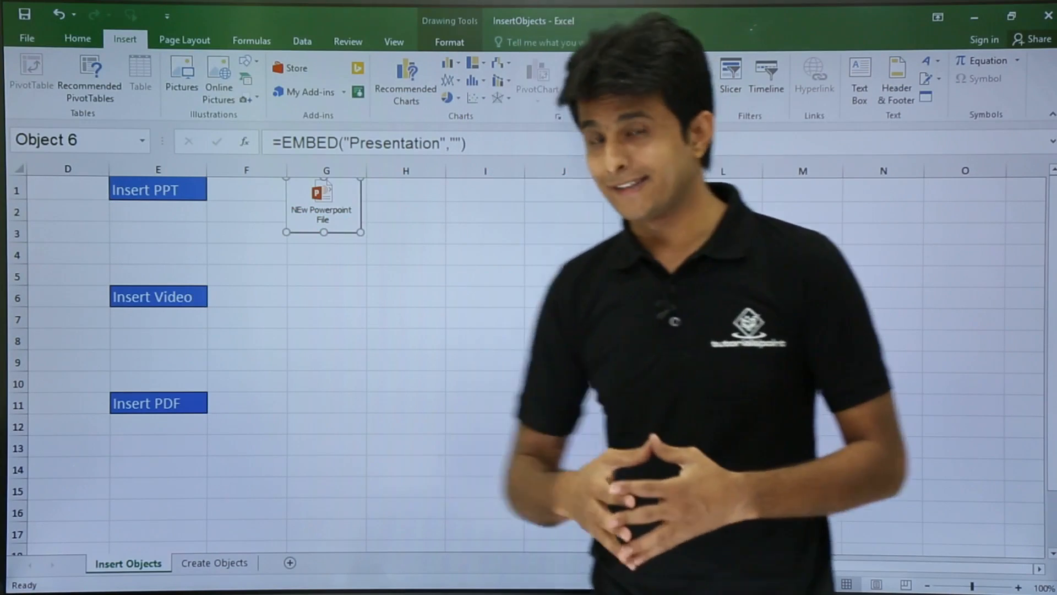
click(325, 296)
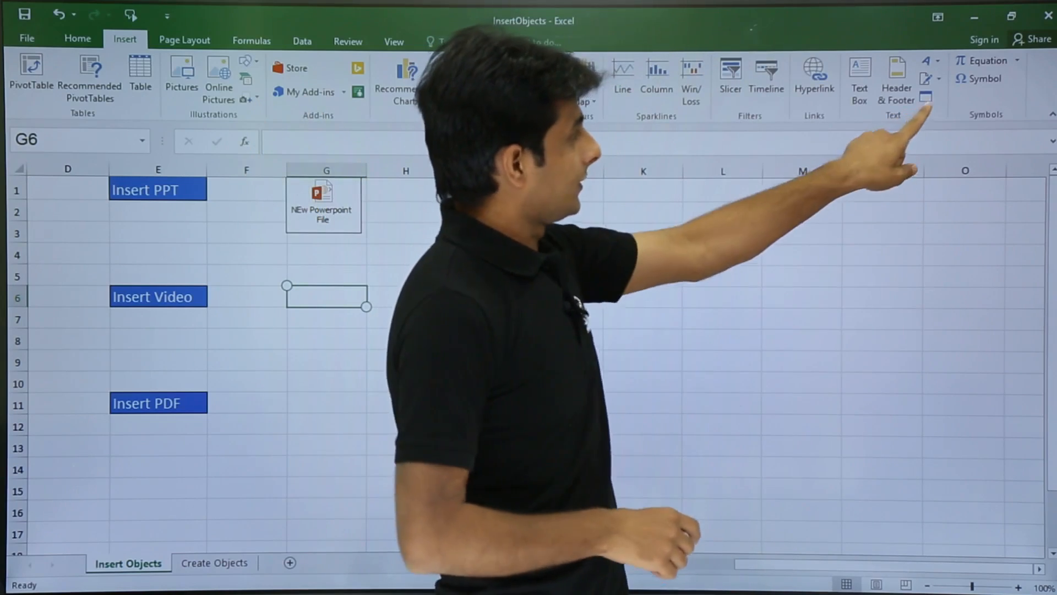
- Select SampleVideo.mp4 as the existing file to embed in a new Object
click(926, 96)
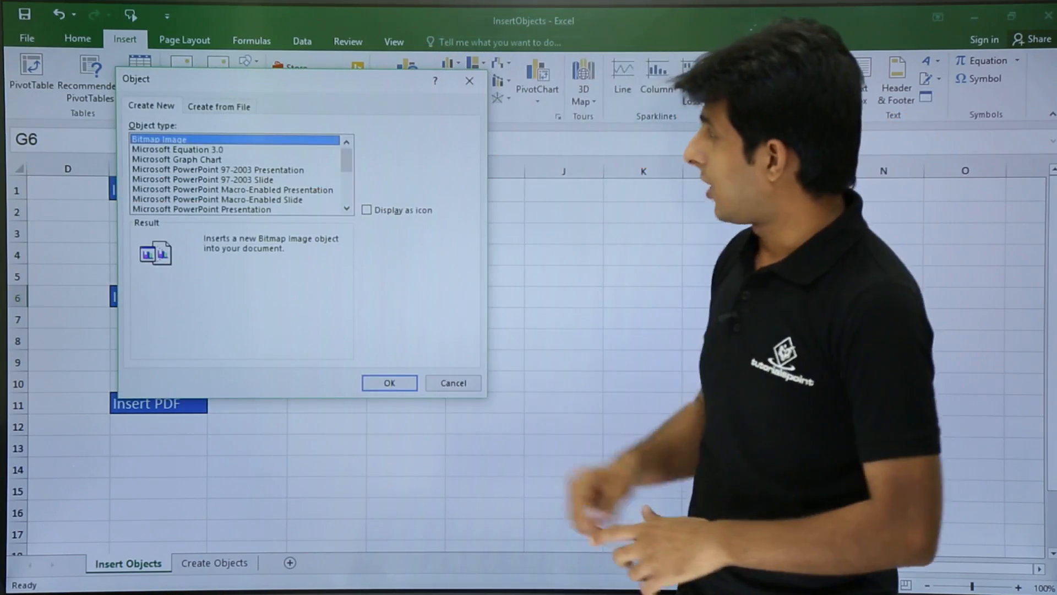
click(219, 106)
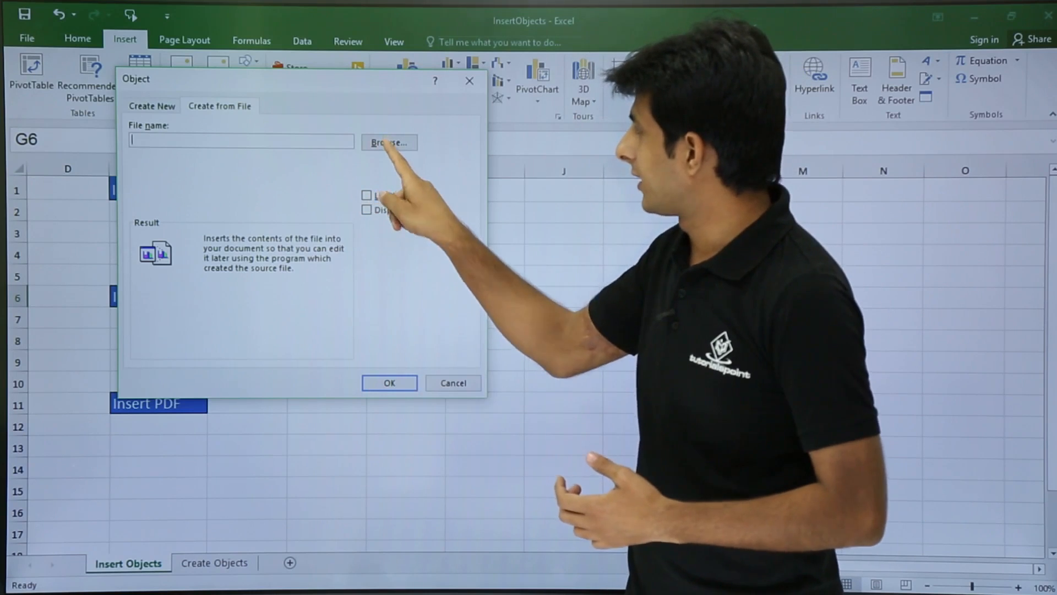
click(388, 142)
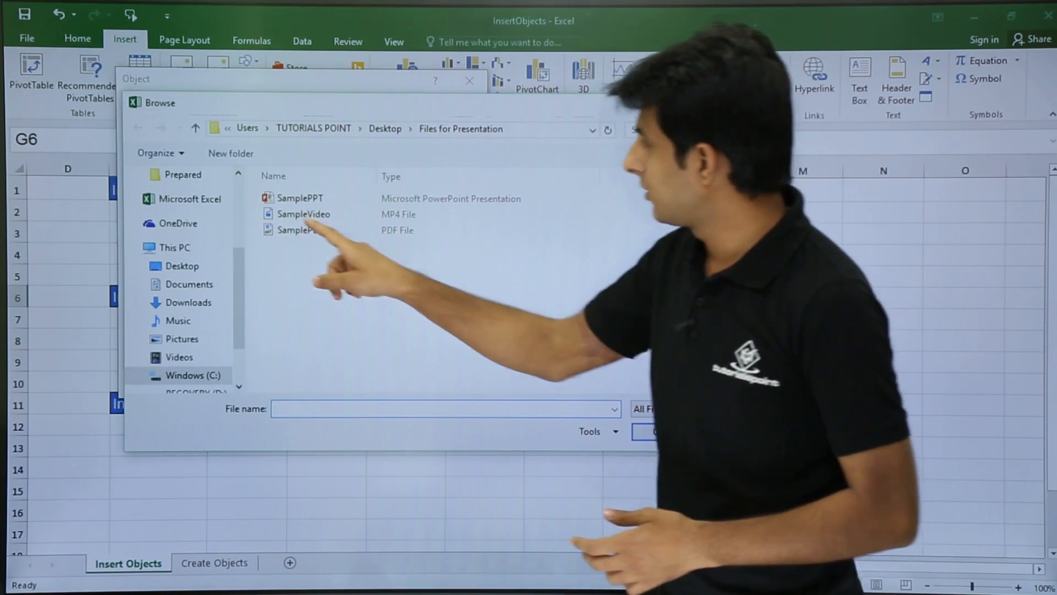
click(303, 214)
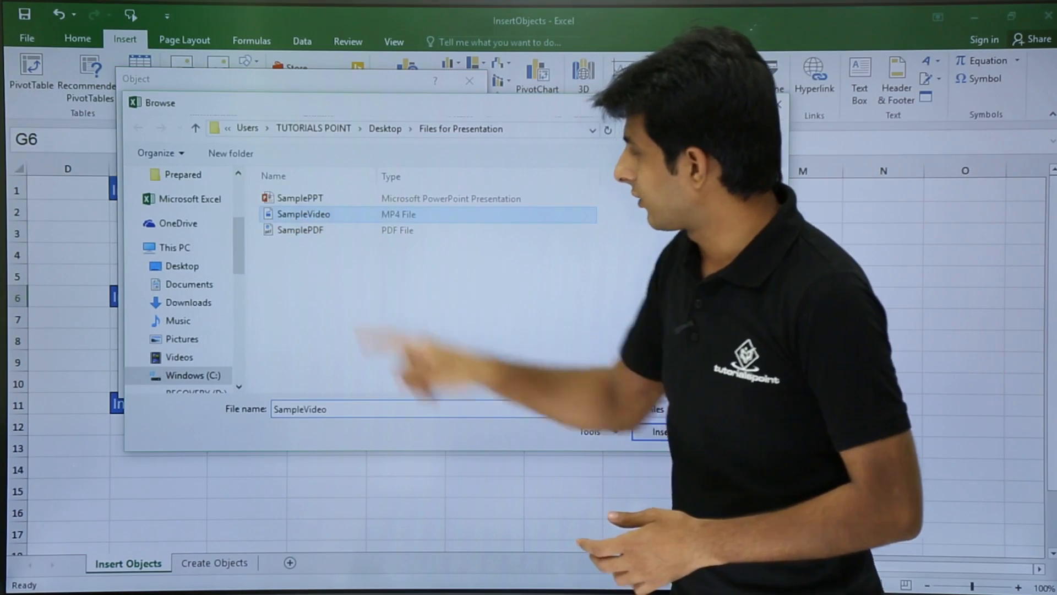
click(660, 431)
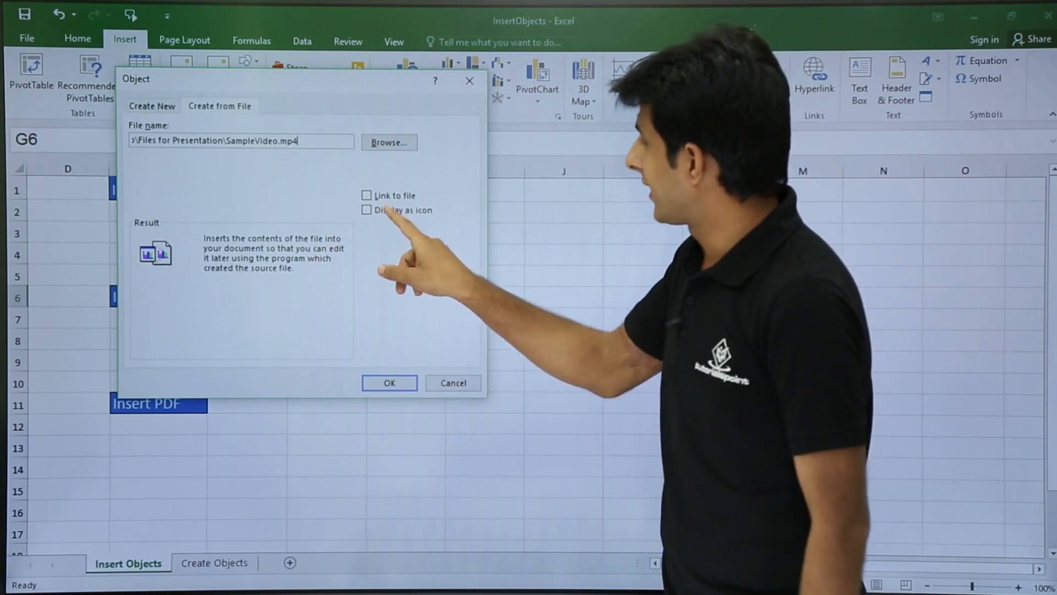
- Show the video as an icon captioned 'Video1' and insert it beside Insert Video
click(367, 210)
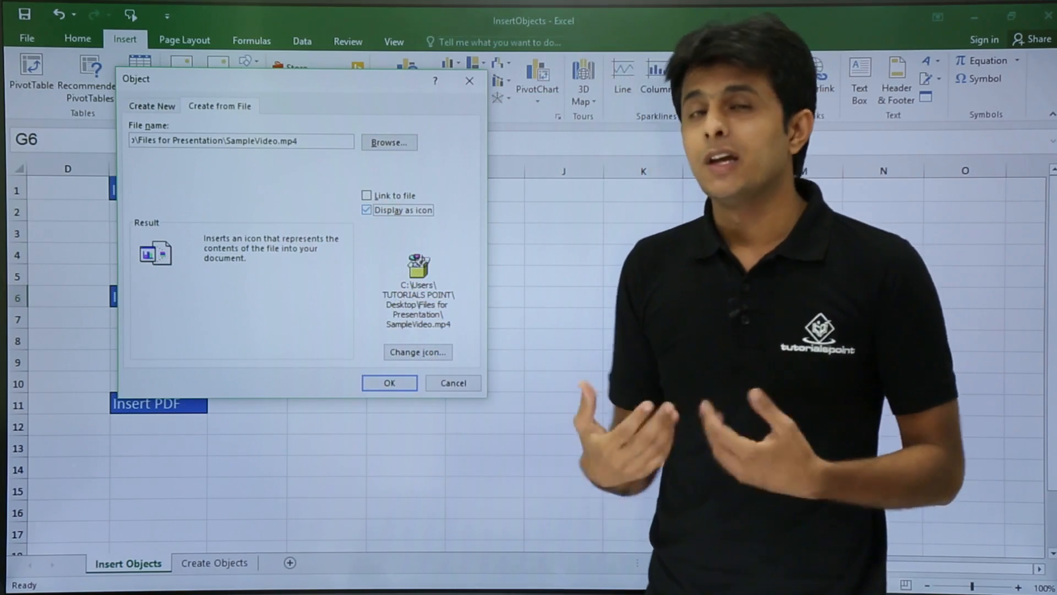
click(417, 351)
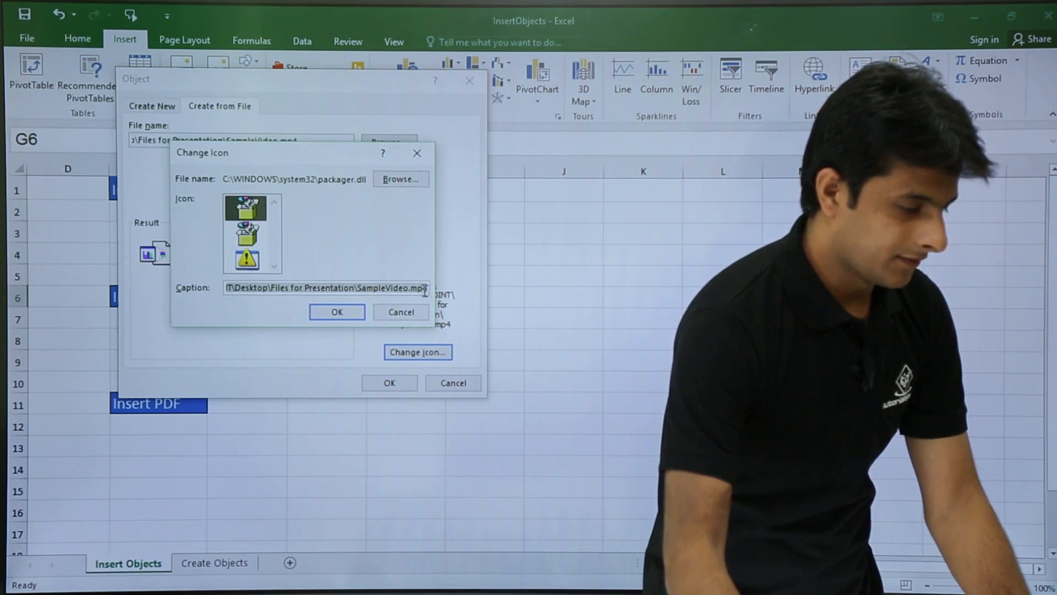
text(Video1)
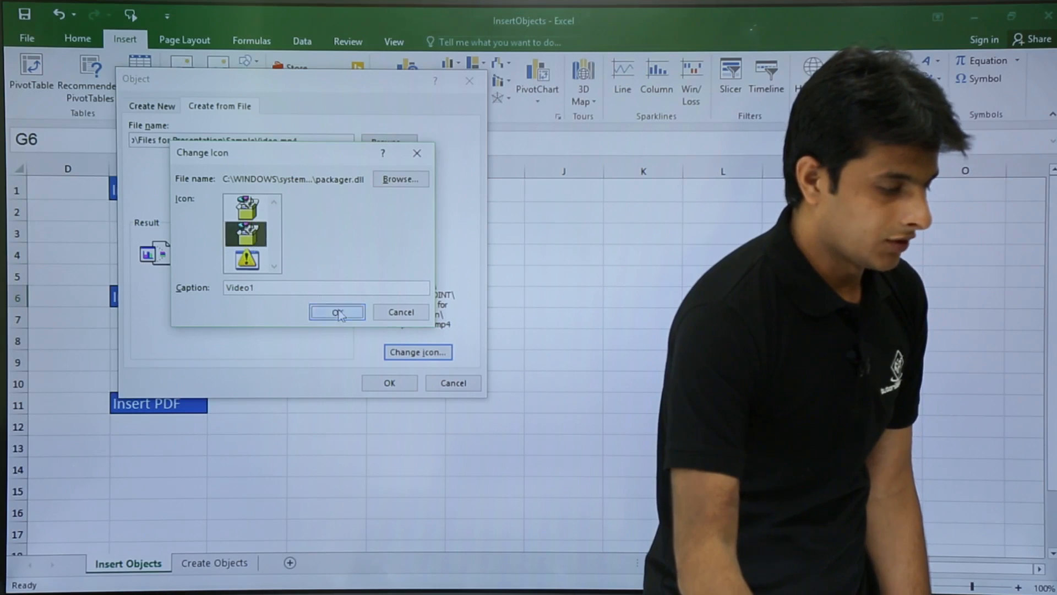
click(336, 312)
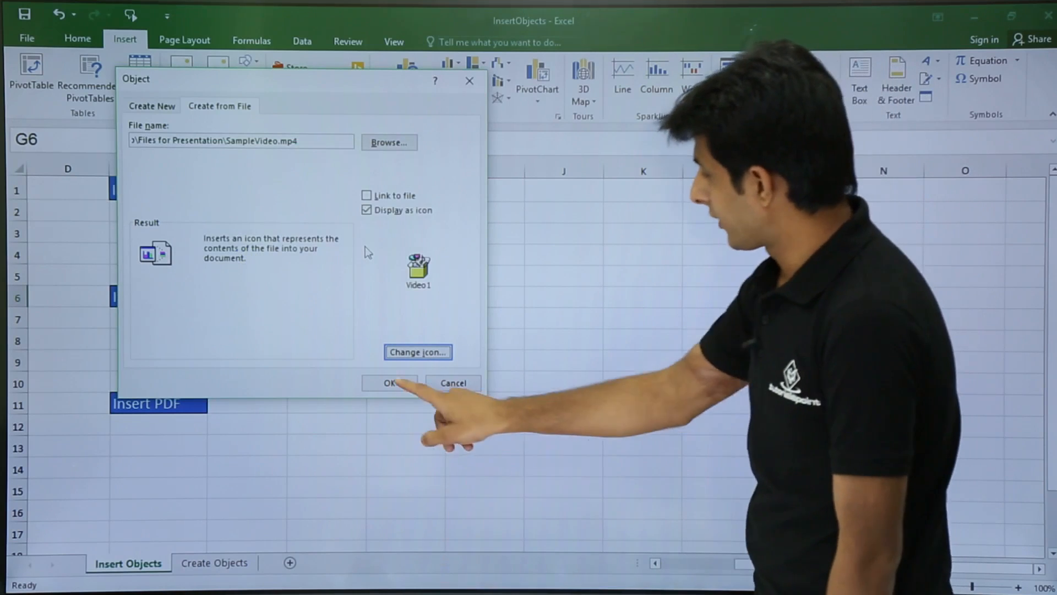
click(389, 383)
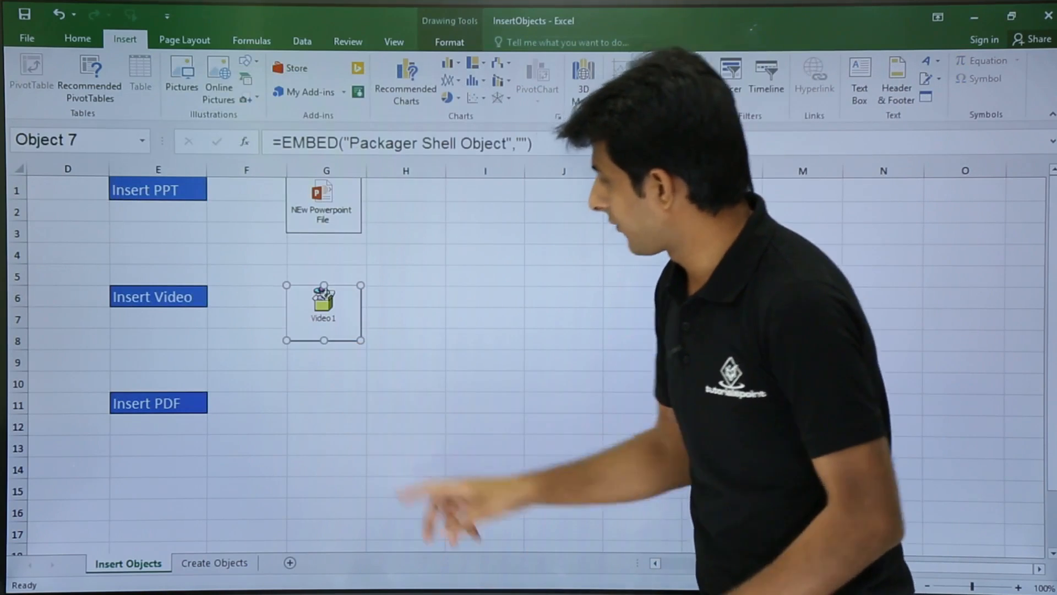
- Double-click the Video1 icon and confirm Open to play the sample video
click(405, 297)
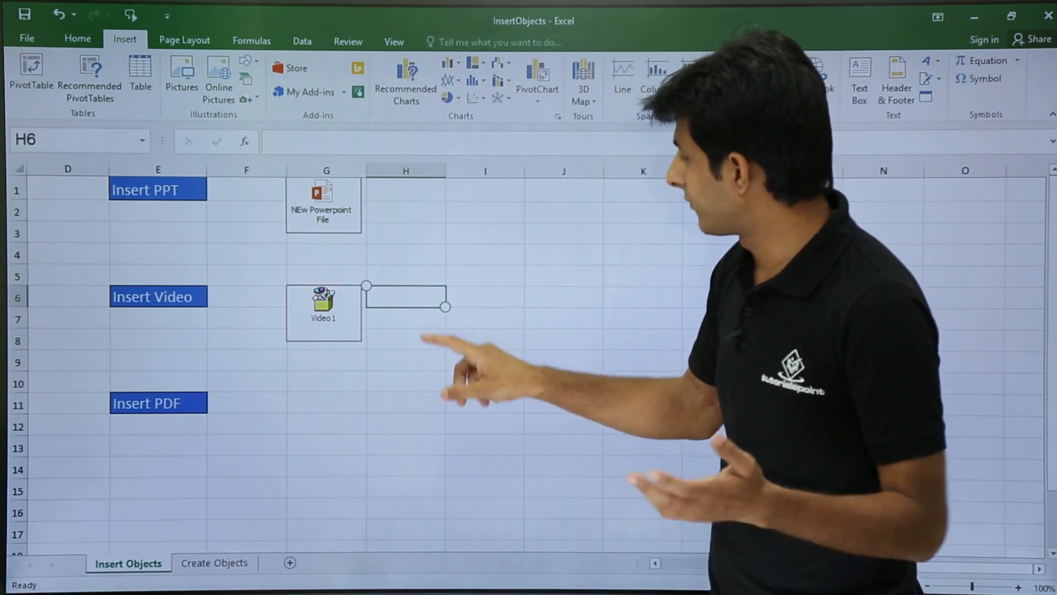
click(323, 310)
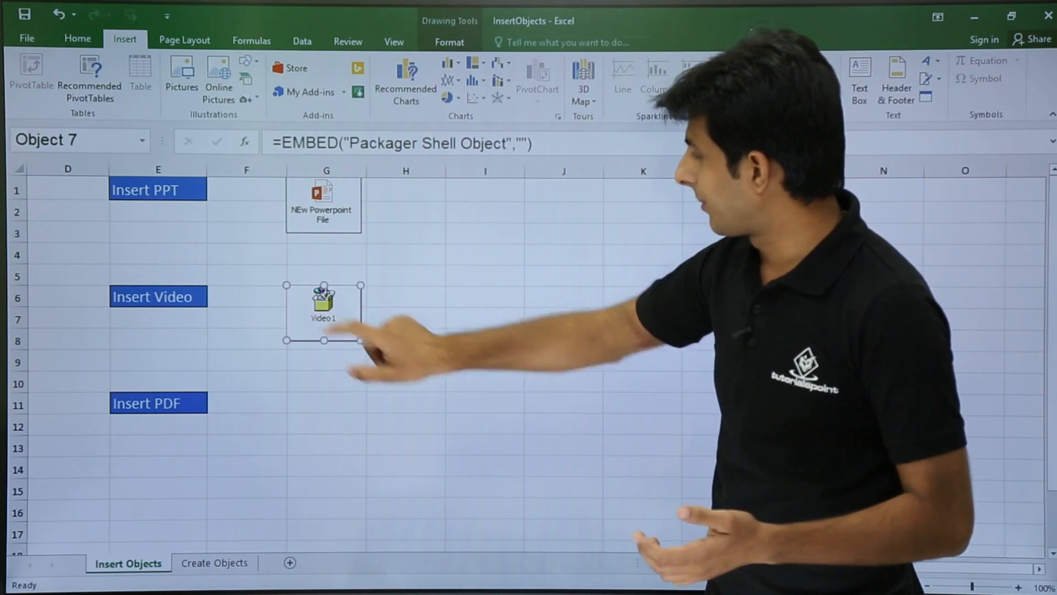
double_click(323, 306)
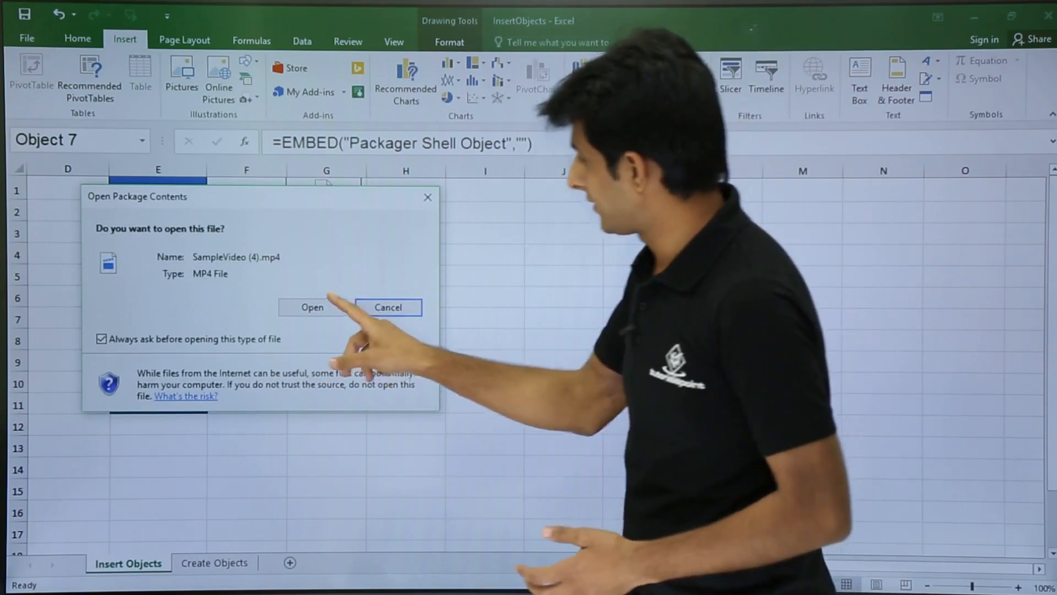
click(312, 307)
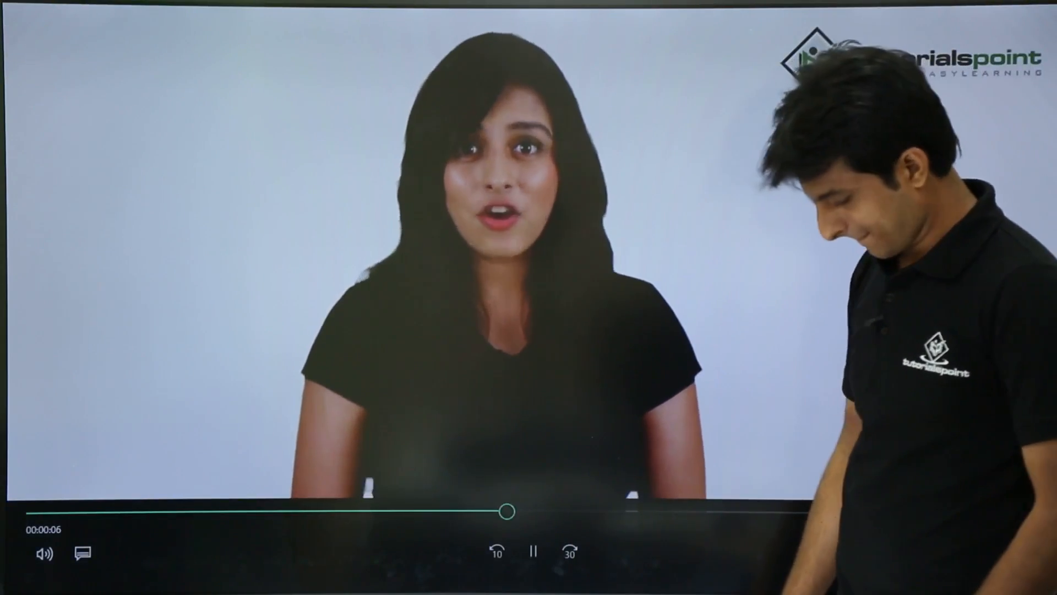
- Let the sample video finish in Films & TV, then close the player
click(531, 551)
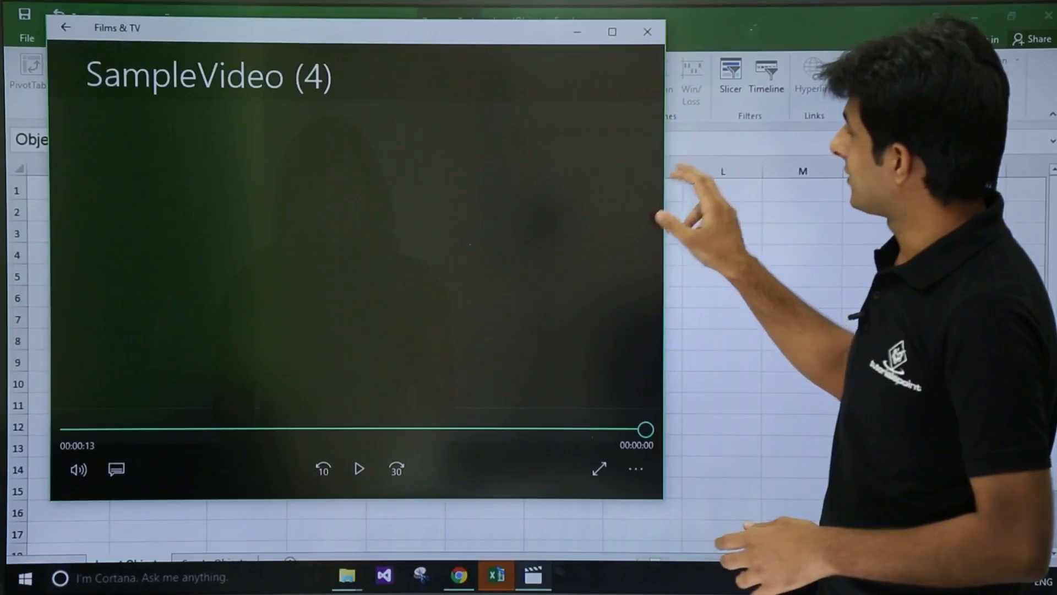
click(646, 32)
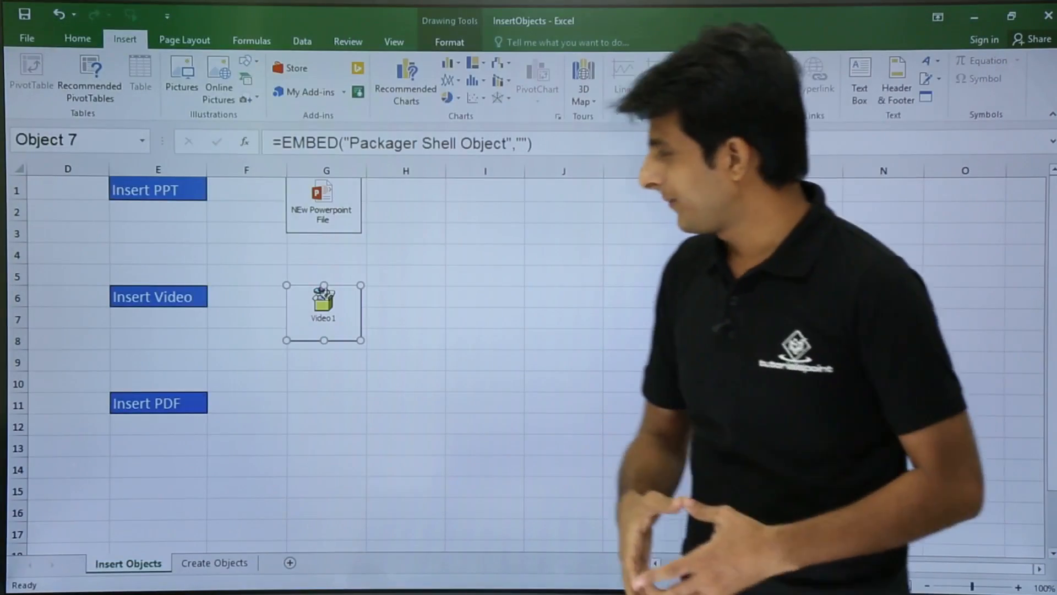
- Embed SamplePDF.pdf from file, displayed as an icon, beside the Insert PDF label
scroll(down, 3)
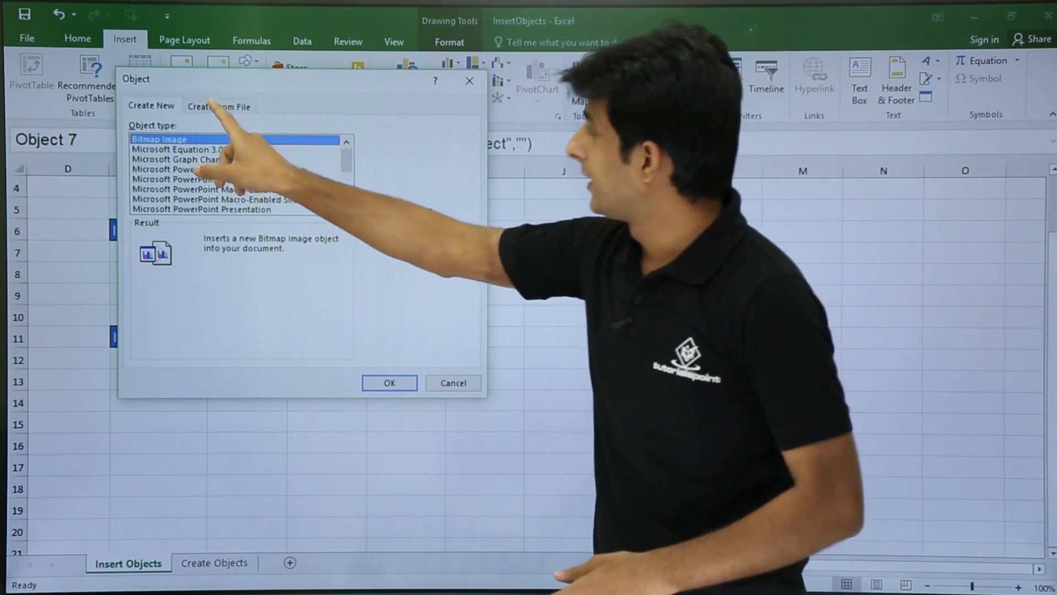
click(218, 106)
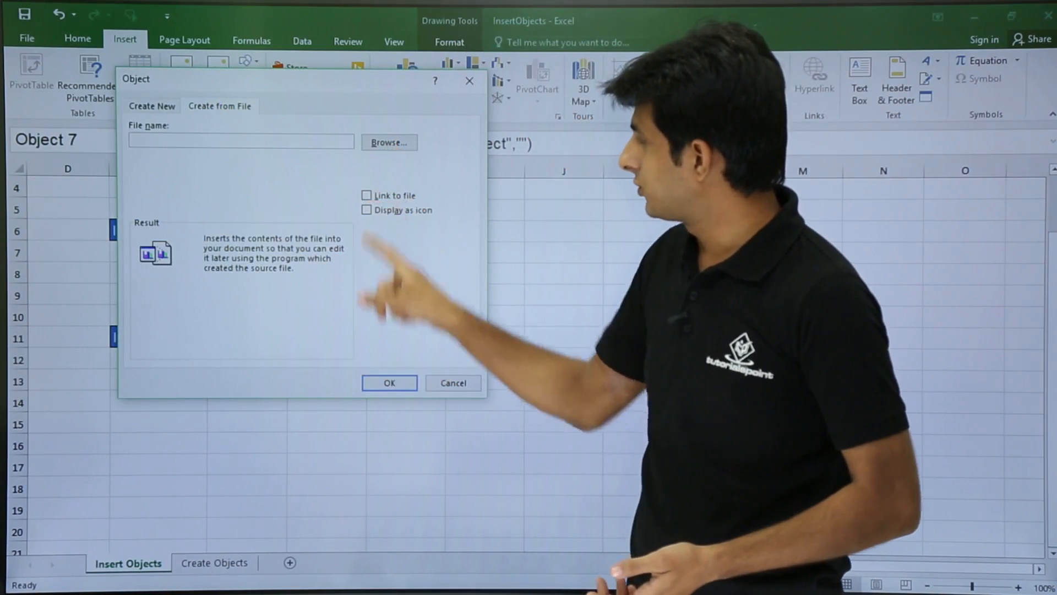
click(389, 142)
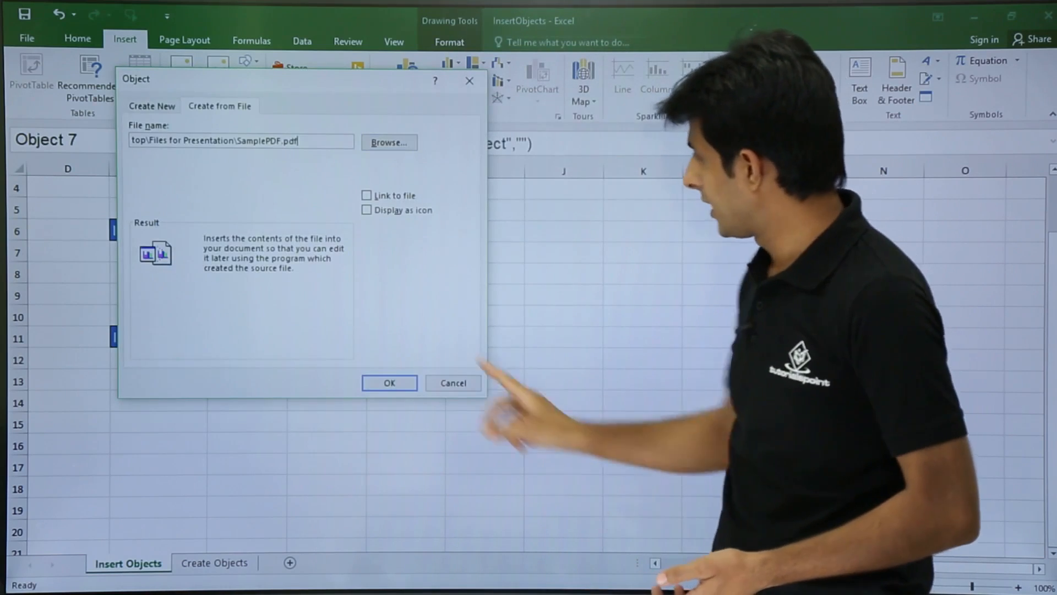
click(367, 210)
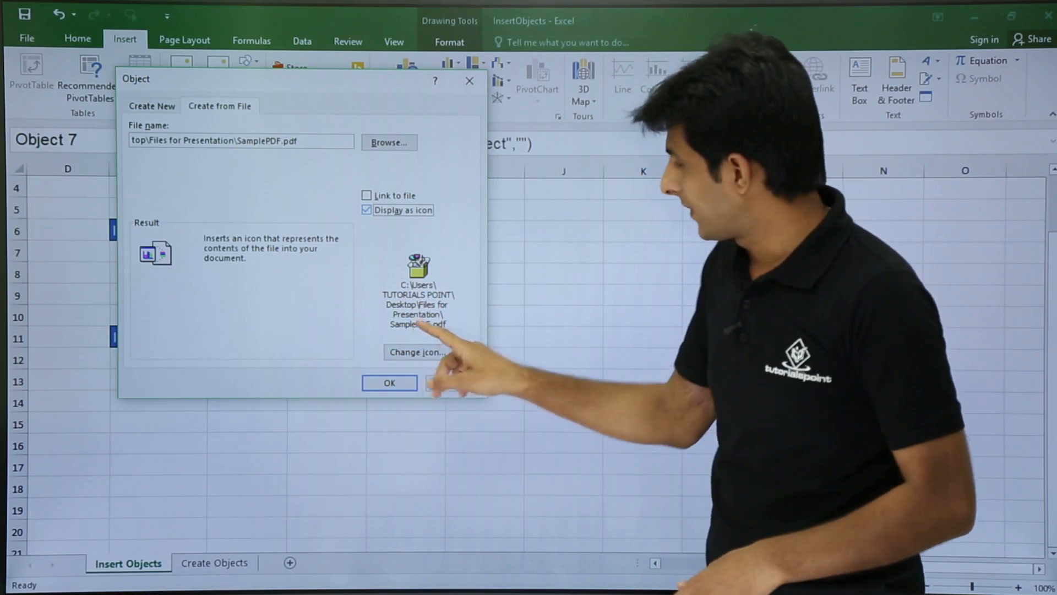
click(389, 382)
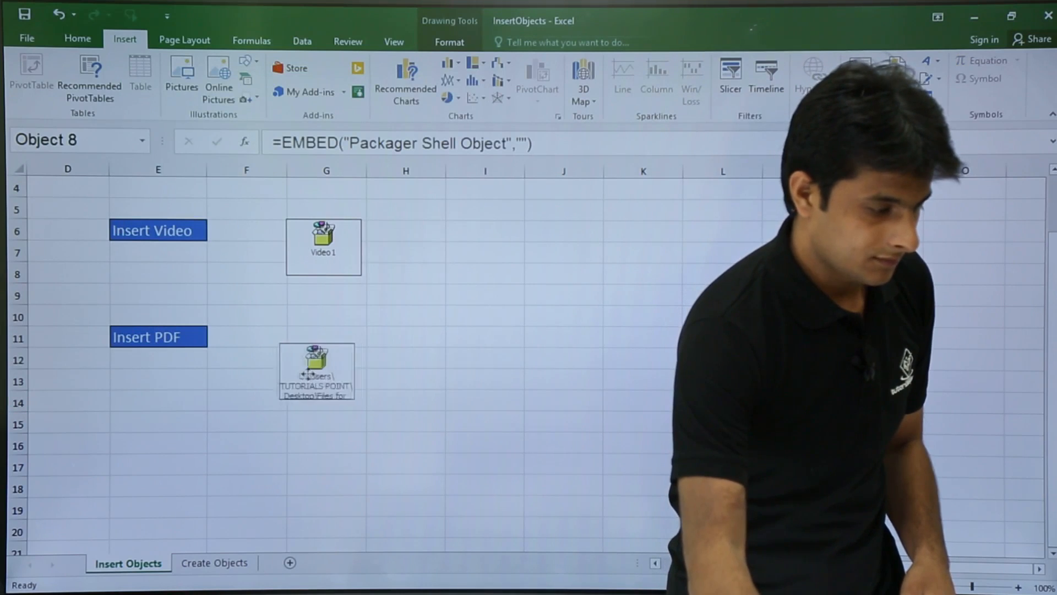
- Position the PDF icon by Insert PDF, then double-click it and confirm Open
click(405, 335)
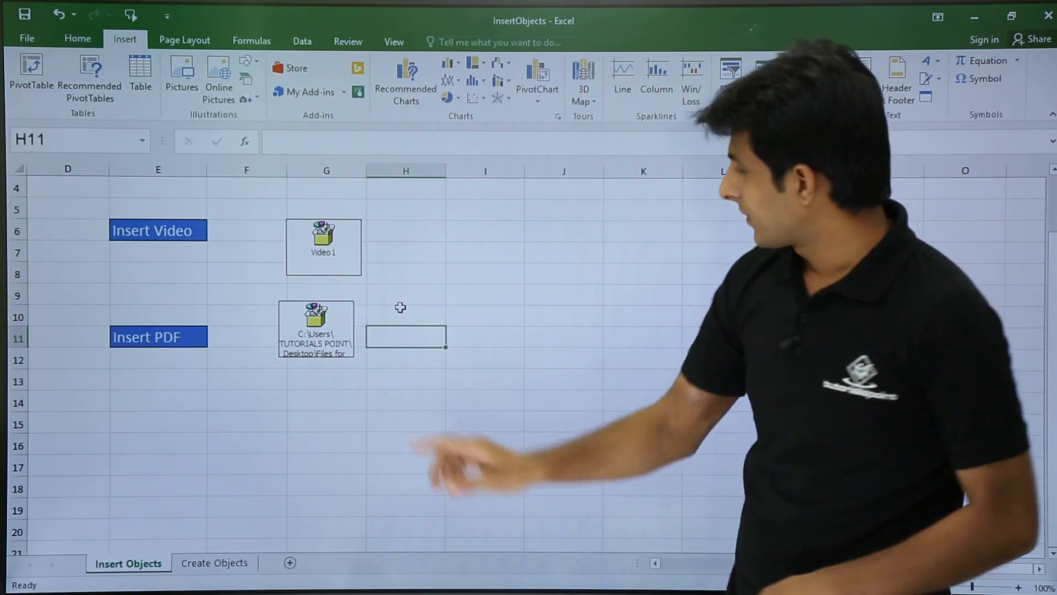
click(315, 329)
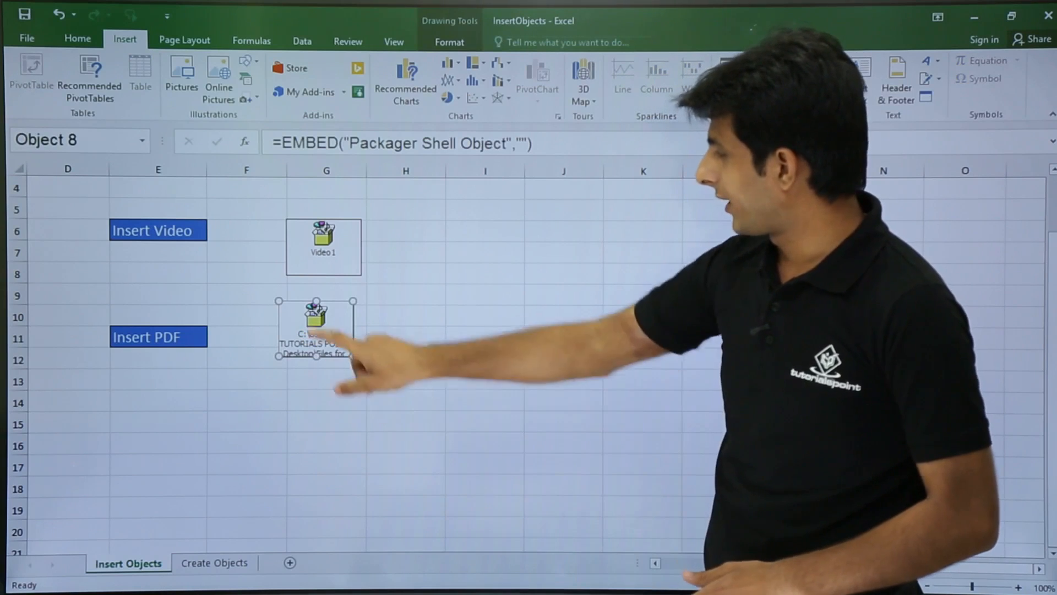
click(405, 317)
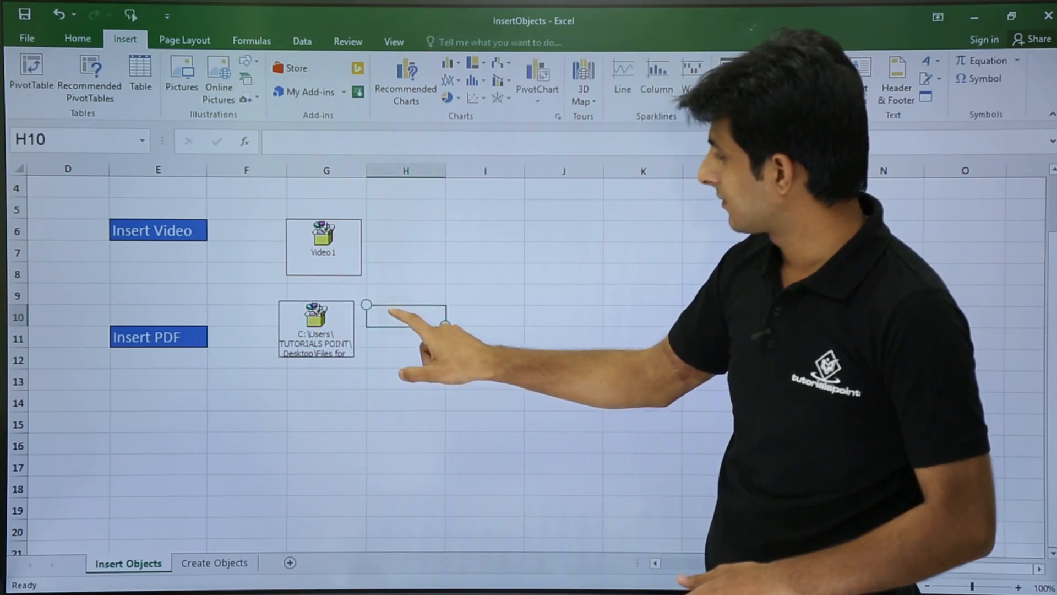
click(315, 331)
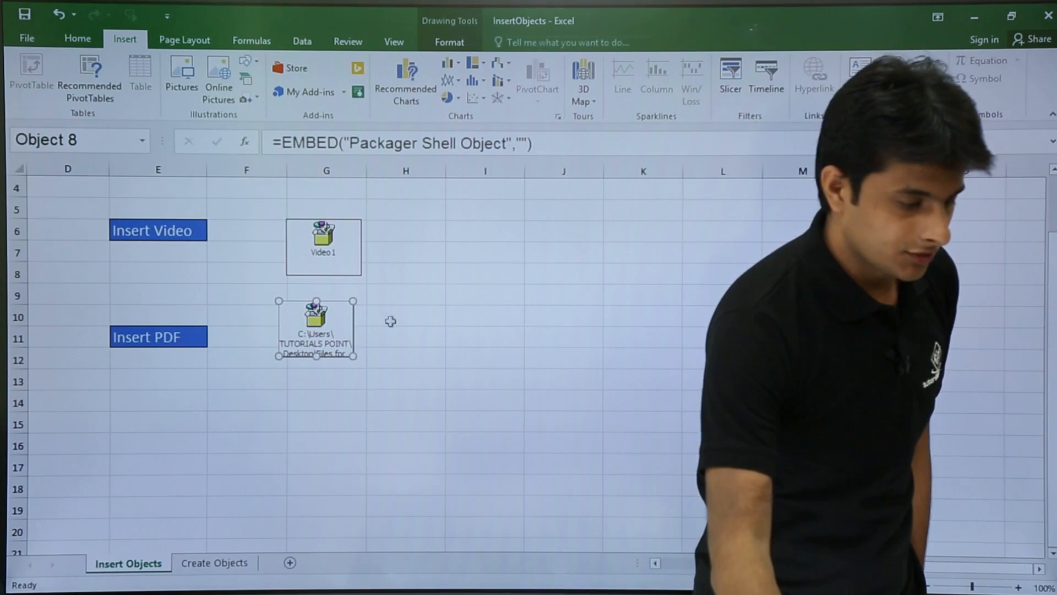
double_click(315, 328)
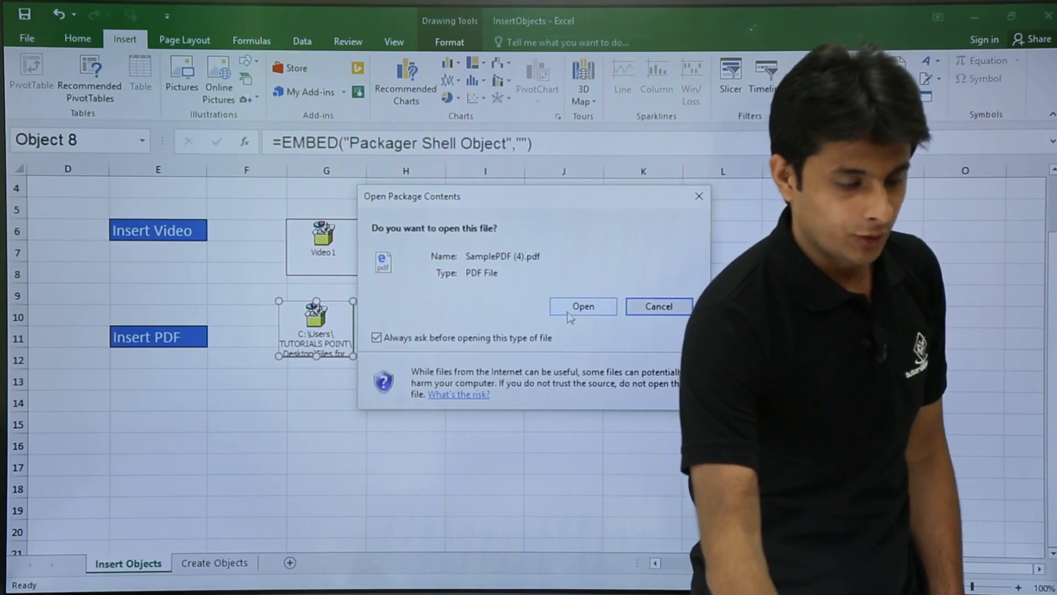
click(582, 306)
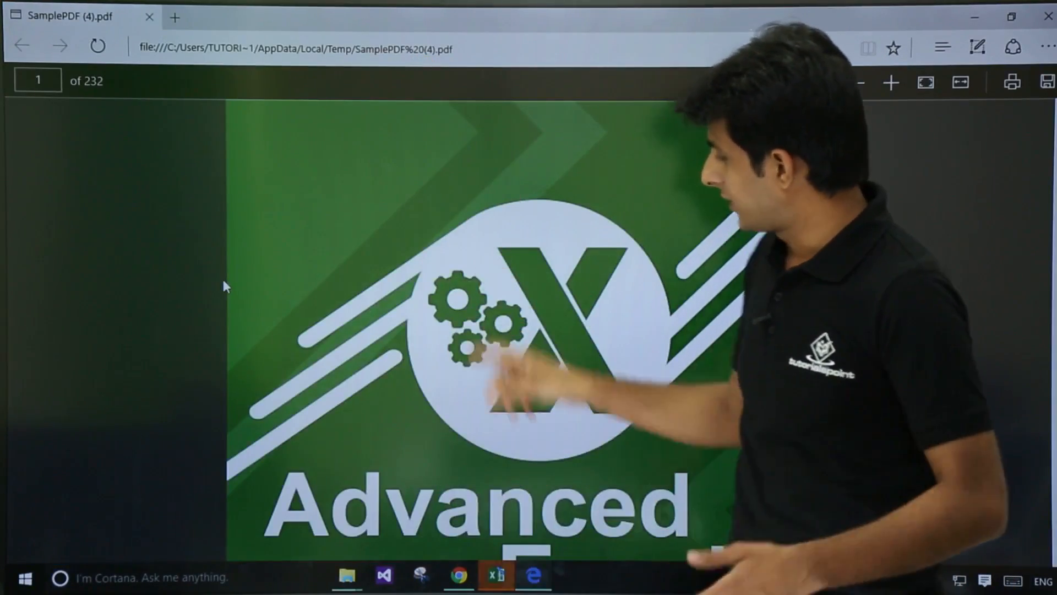
- Scroll the sample PDF in Edge down to page 3, the Table of Contents
scroll(down, 3)
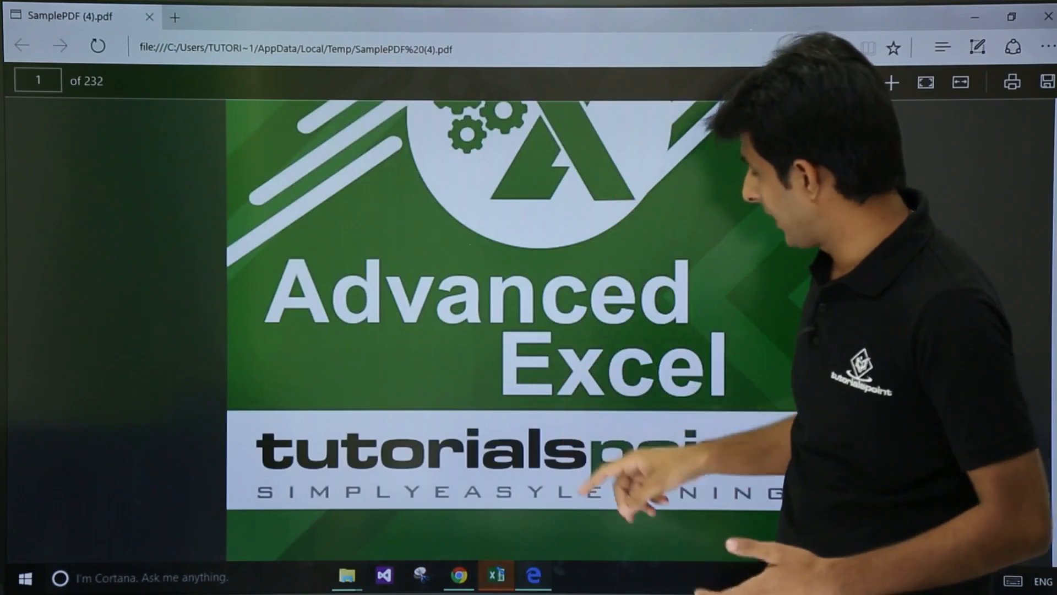
scroll(down, 3)
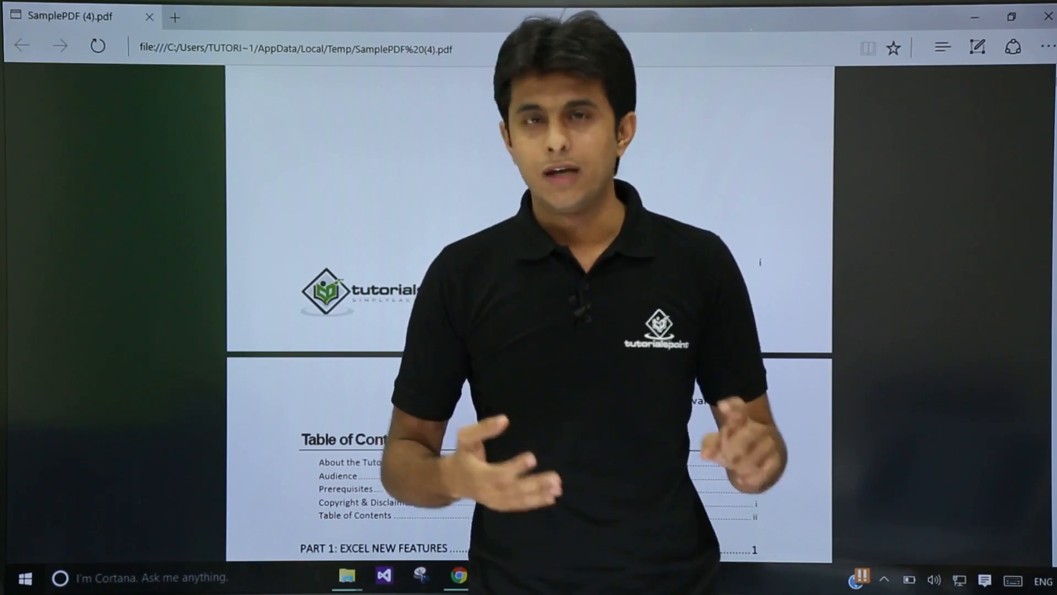
scroll(down, 3)
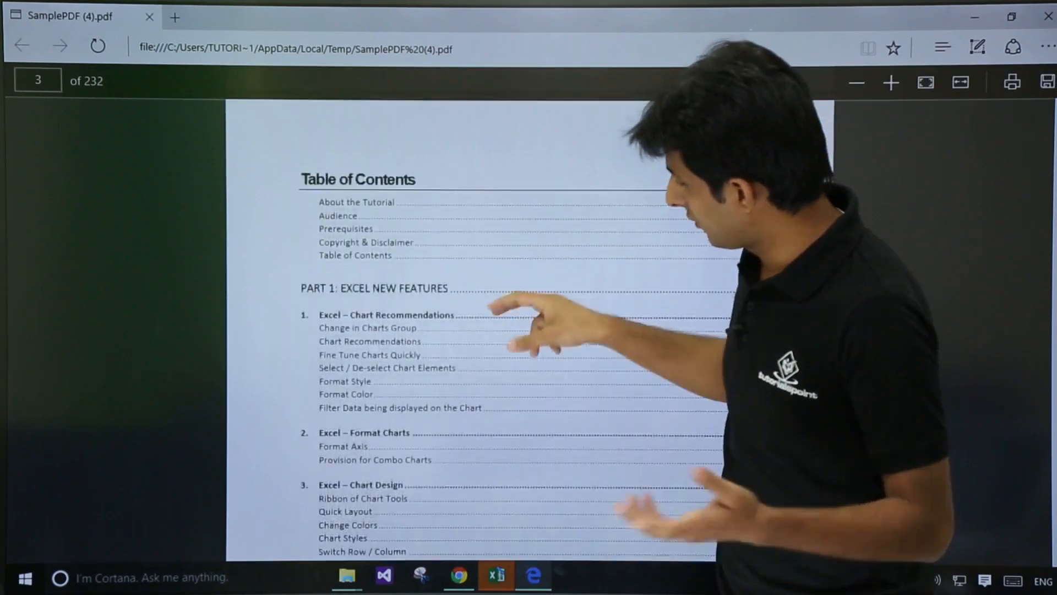